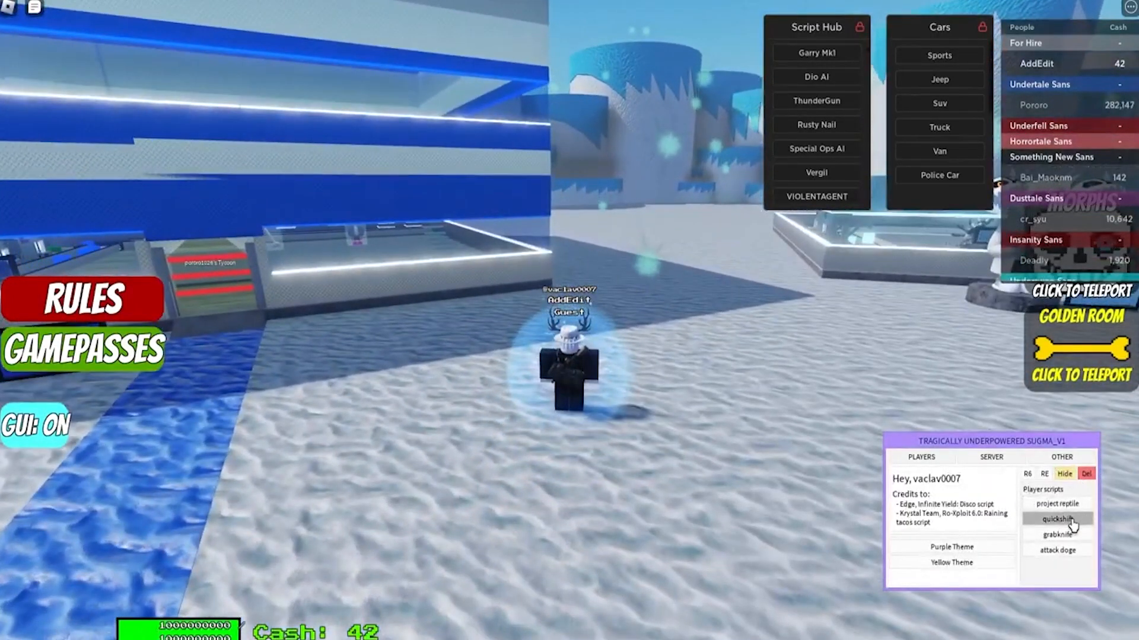
# Step: Display the Abyssal Sword Lua script, with handle properties and 20-damage touch handler, in Aureus Infinite
pyautogui.click(1056, 518)
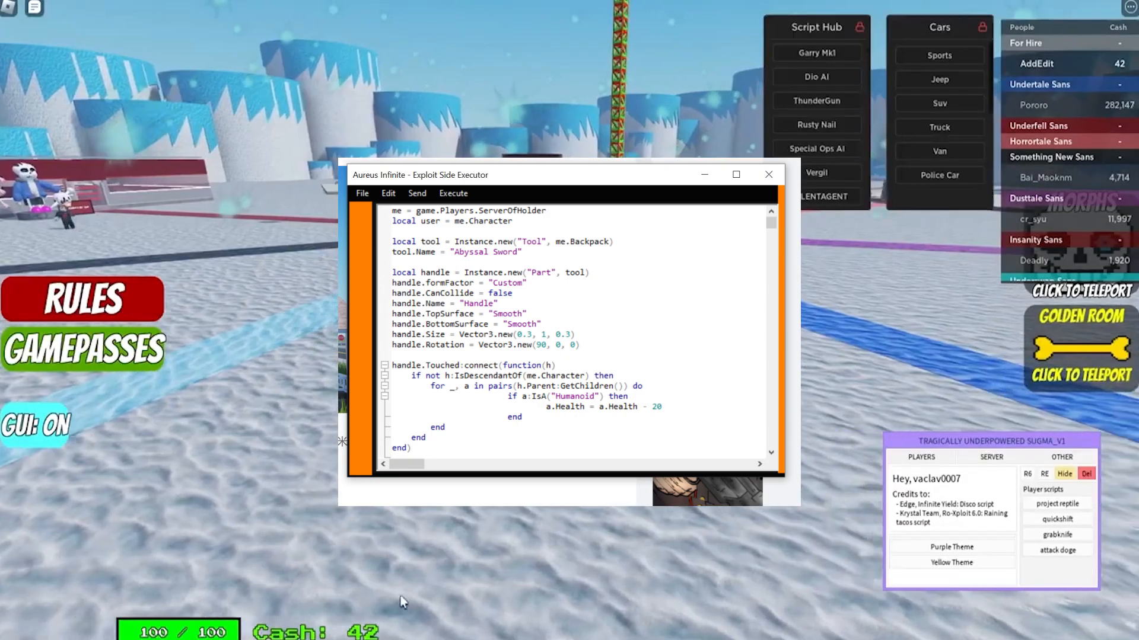
pyautogui.click(735, 174)
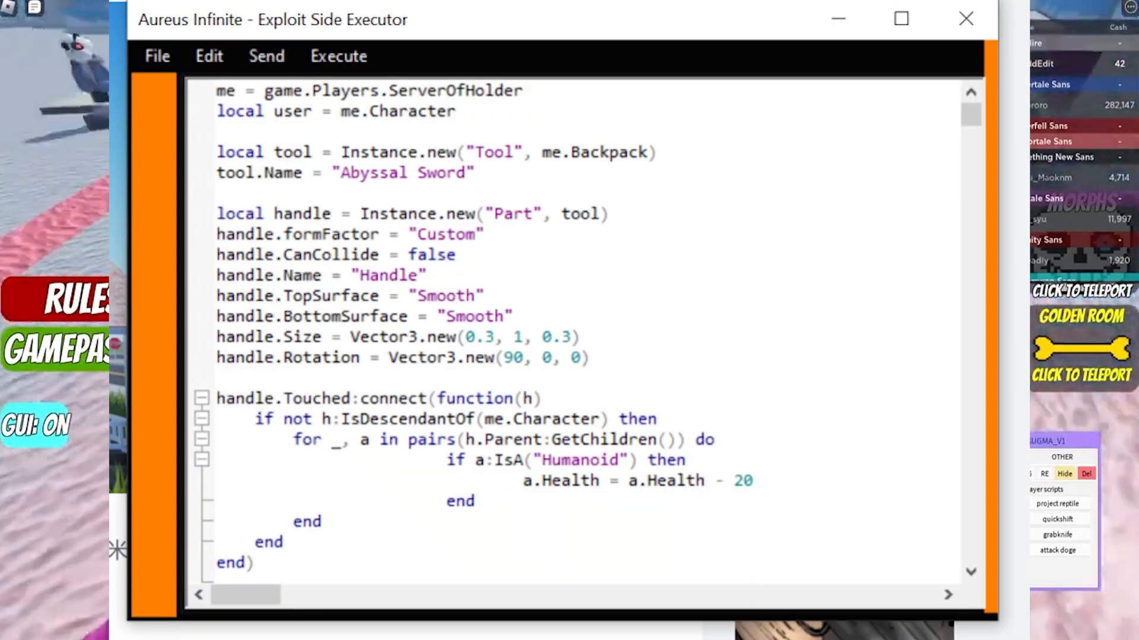